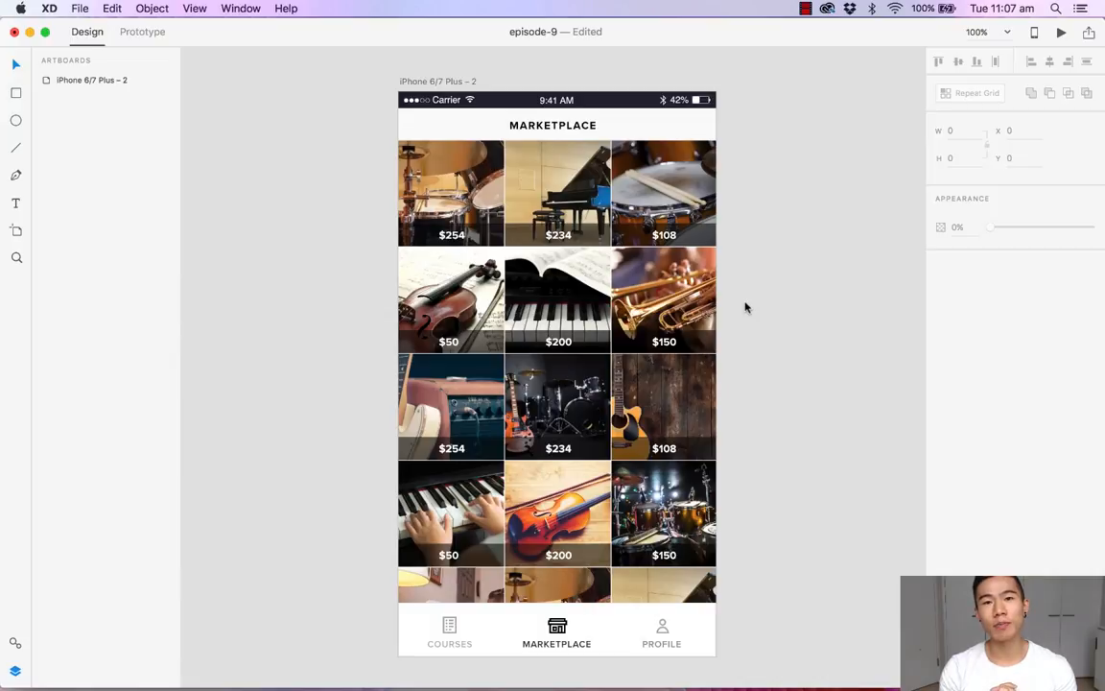
{"action": "mouse_move", "coordinate": [746, 288]}
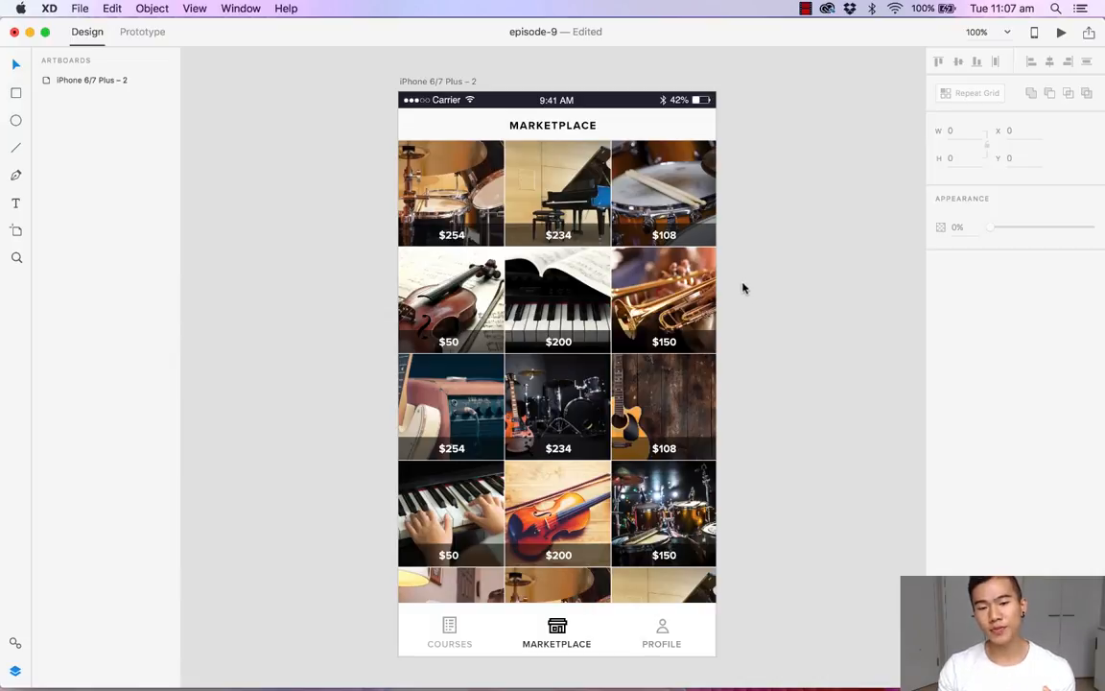
{"action": "mouse_move", "coordinate": [739, 275]}
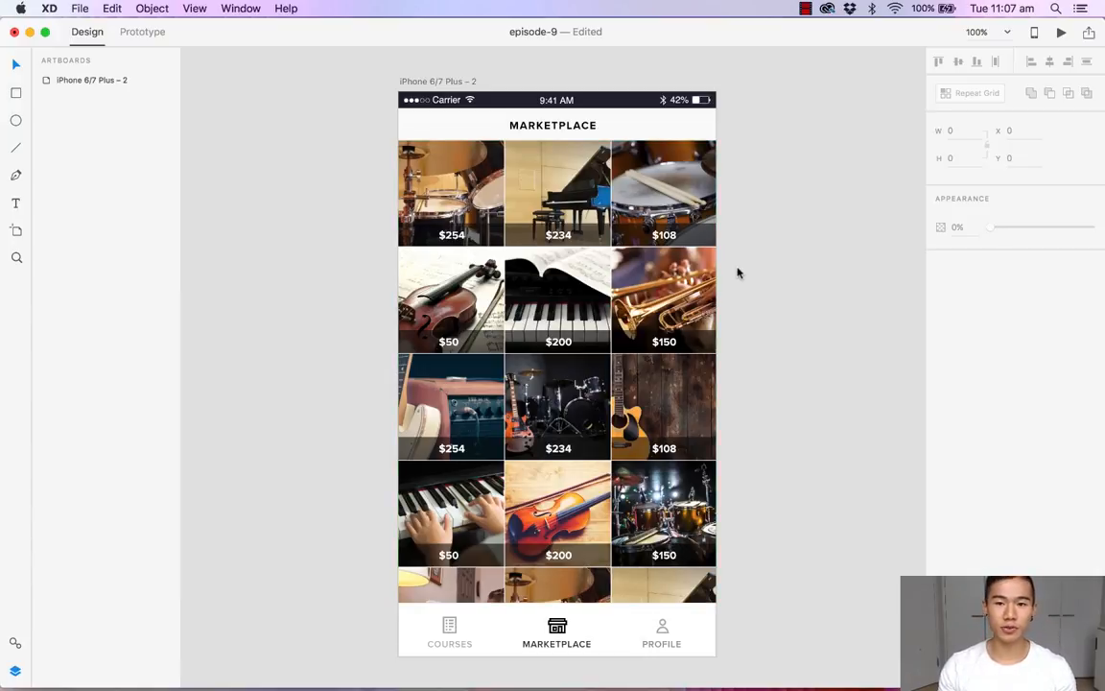
{"action": "mouse_move", "coordinate": [740, 349]}
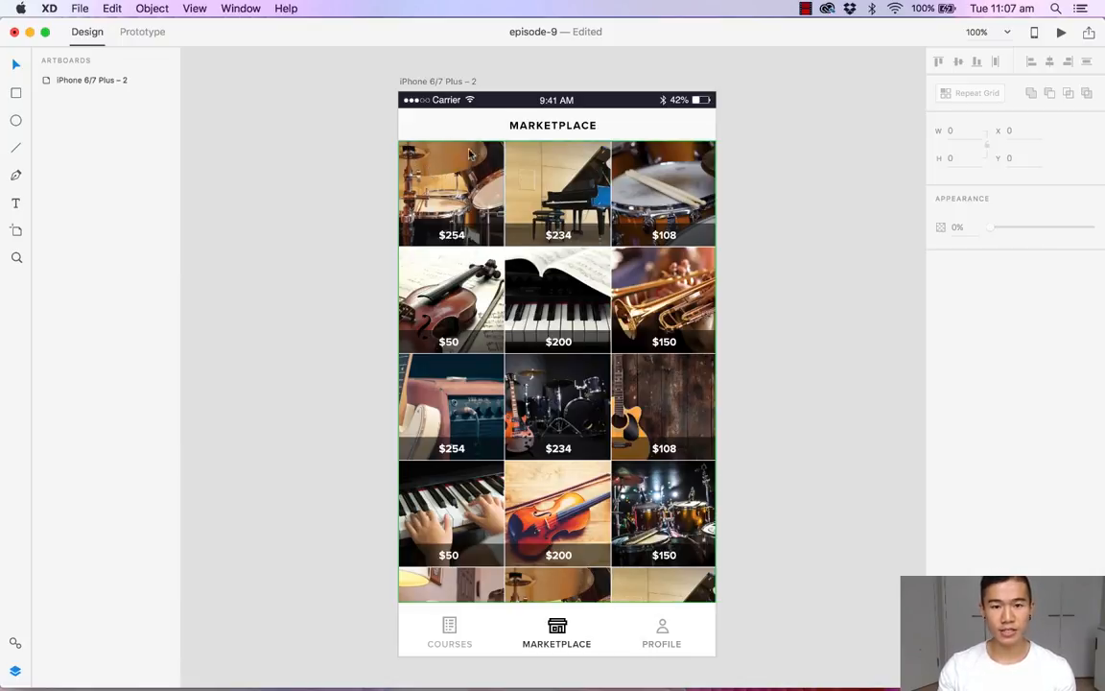
{"action": "mouse_move", "coordinate": [433, 162]}
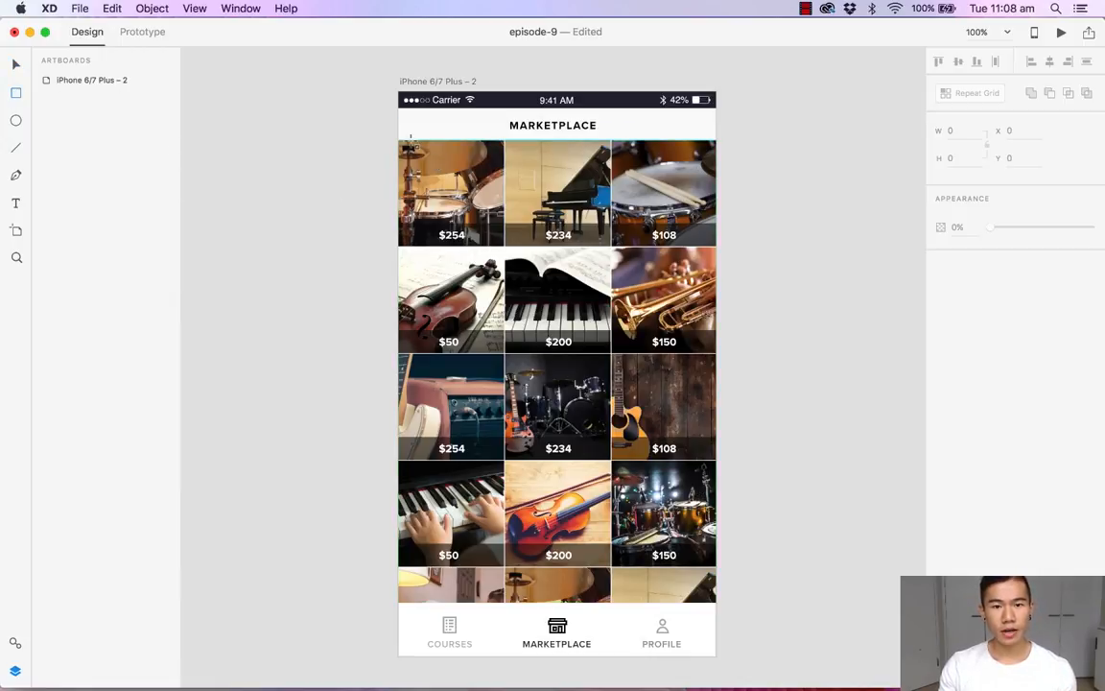
Step: Draw a rectangle over the photo grid and fill it solid black #000000
{"action": "left_click", "coordinate": [553, 384]}
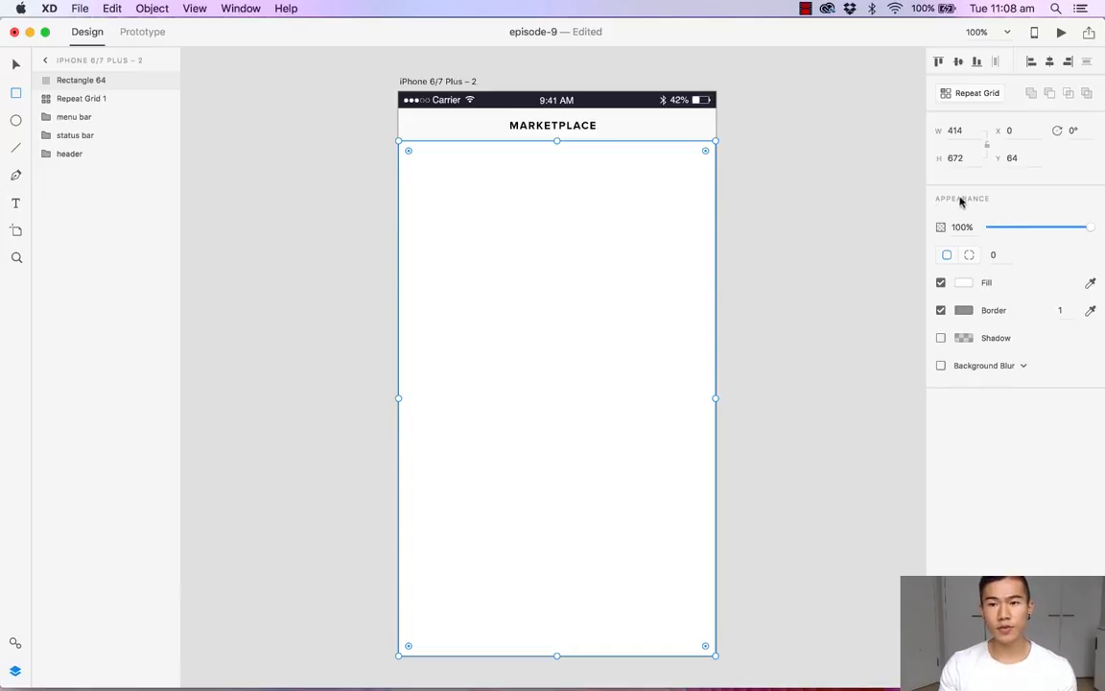
{"action": "left_click", "coordinate": [963, 282]}
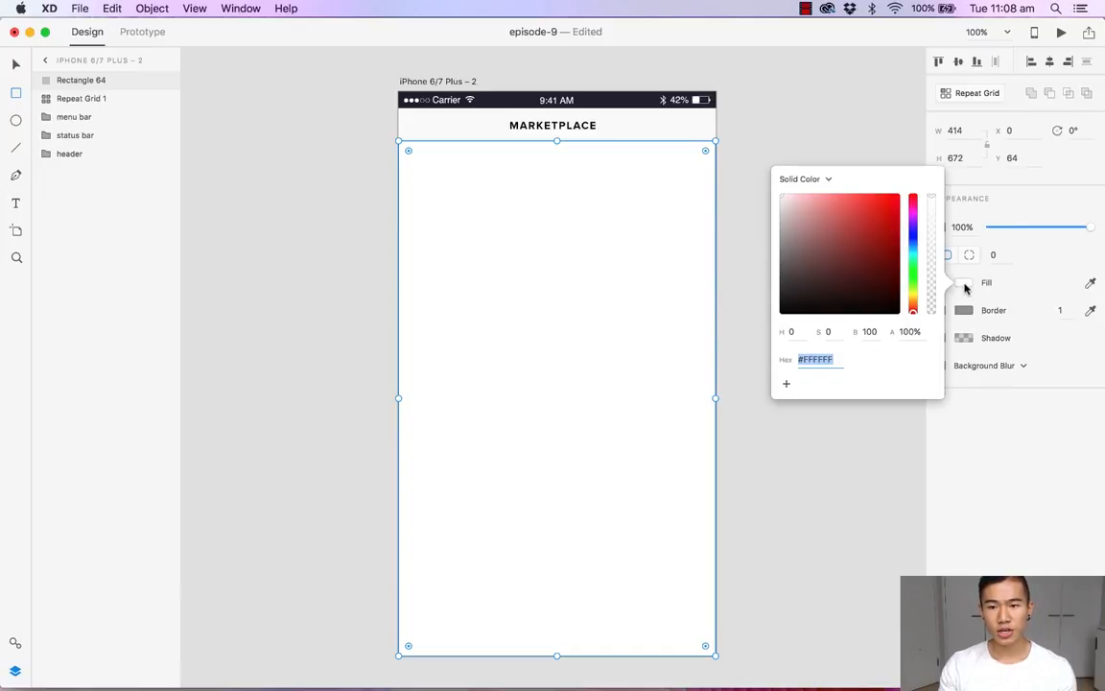
{"action": "left_click", "coordinate": [779, 311]}
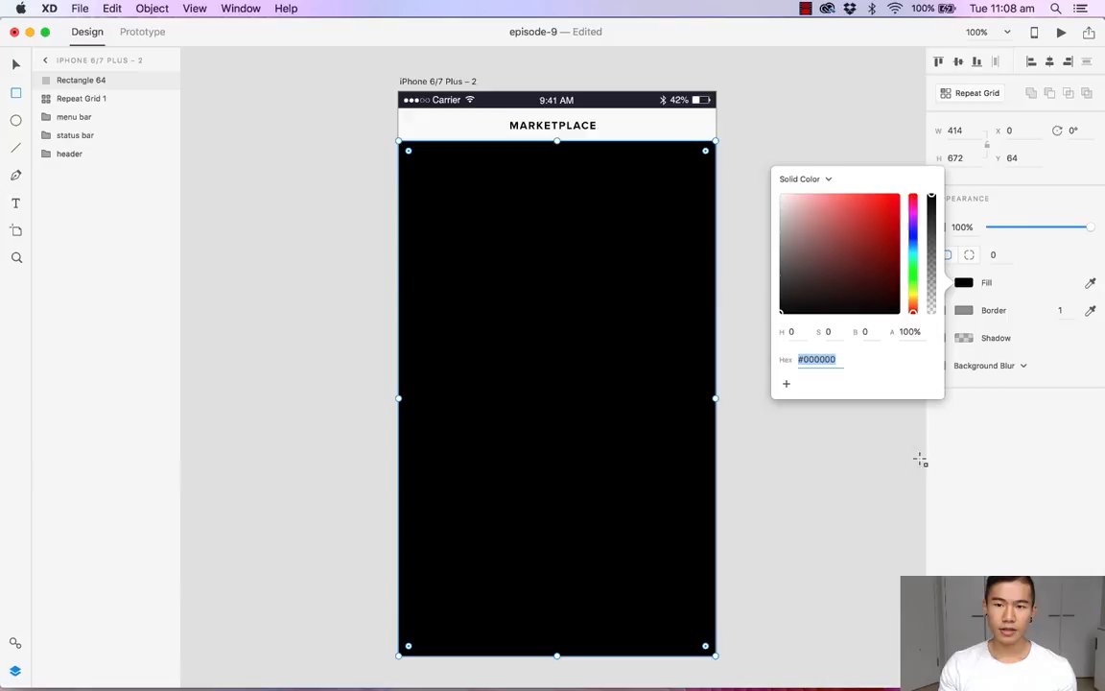
{"action": "left_click", "coordinate": [867, 405]}
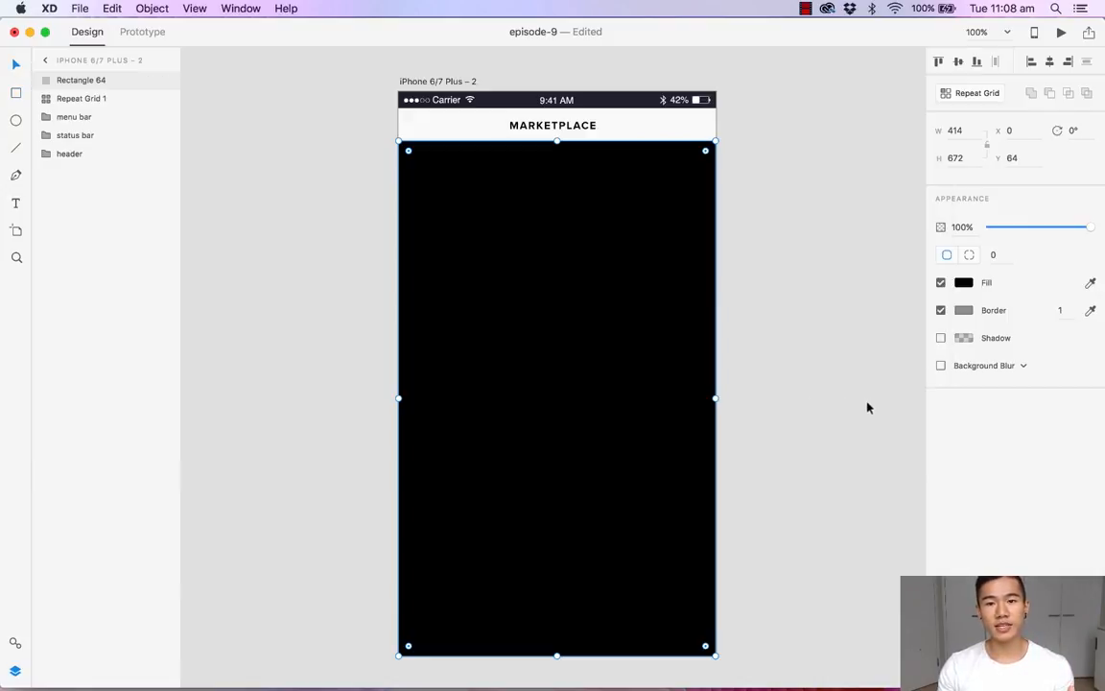
{"action": "mouse_move", "coordinate": [1005, 177]}
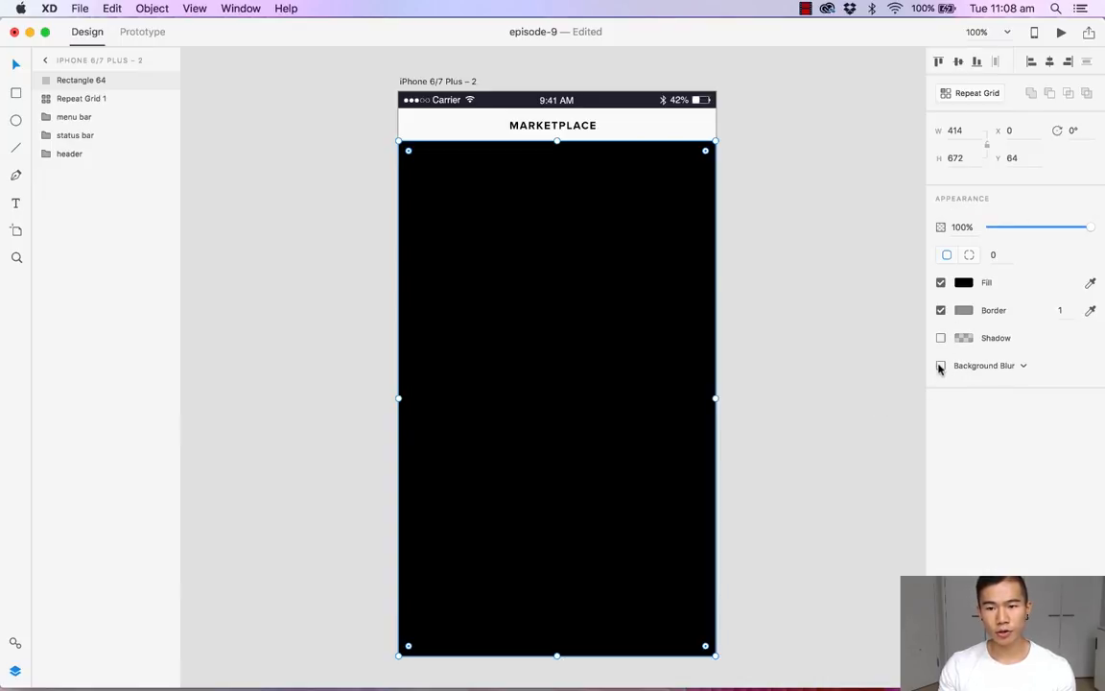
Step: Enable background blur on the overlay and rough in the blur amount and brightness
{"action": "left_click", "coordinate": [940, 365]}
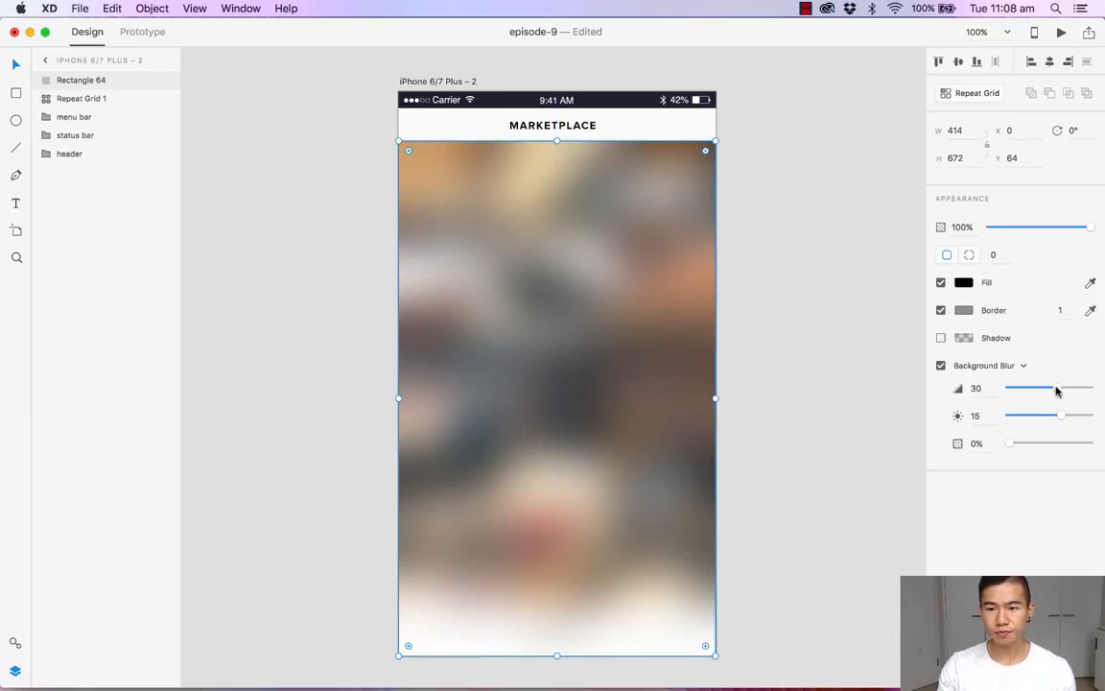
{"action": "left_click_drag", "start_coordinate": [1059, 387], "coordinate": [1046, 388]}
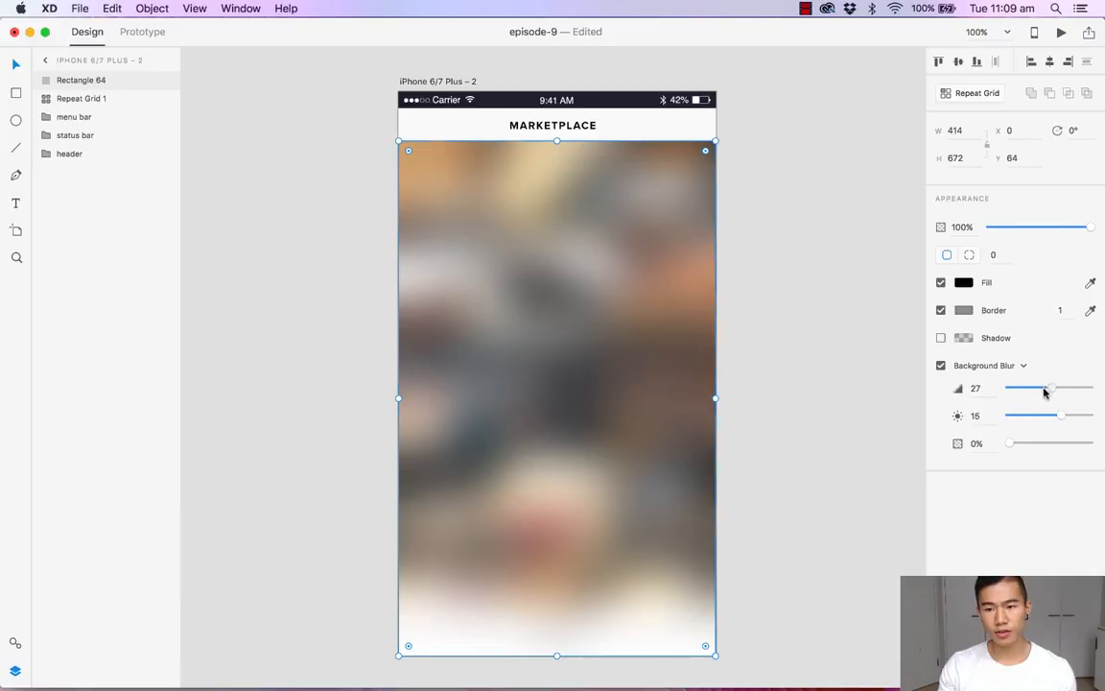
{"action": "left_click_drag", "start_coordinate": [1052, 388], "coordinate": [1025, 388]}
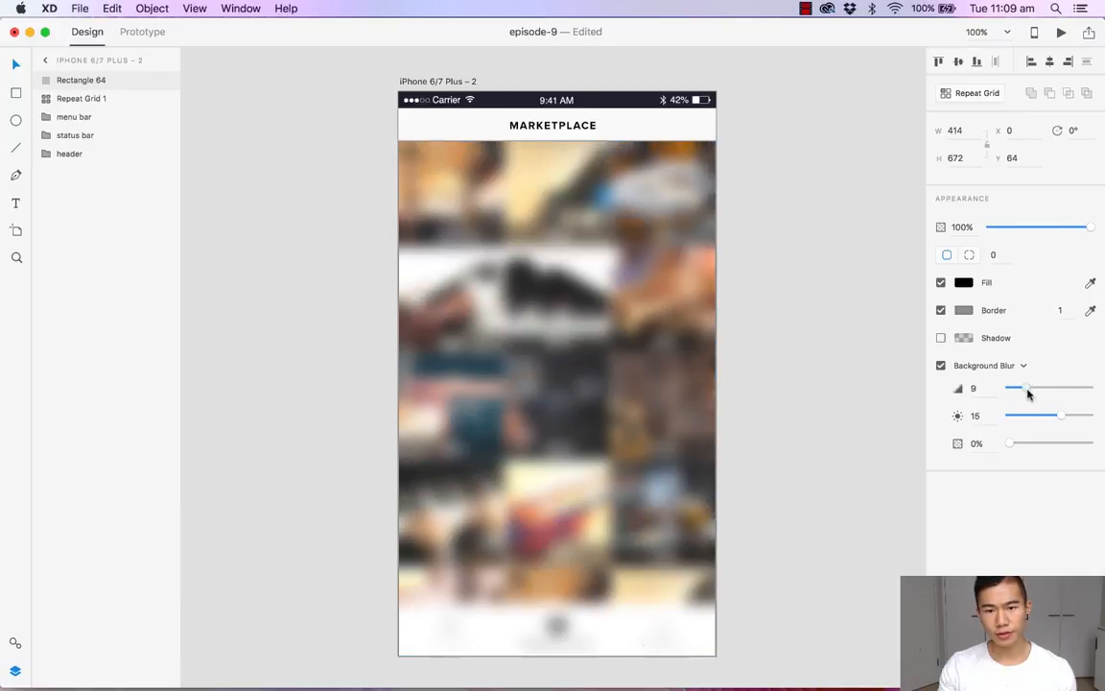
{"action": "left_click_drag", "start_coordinate": [1024, 388], "coordinate": [1045, 387]}
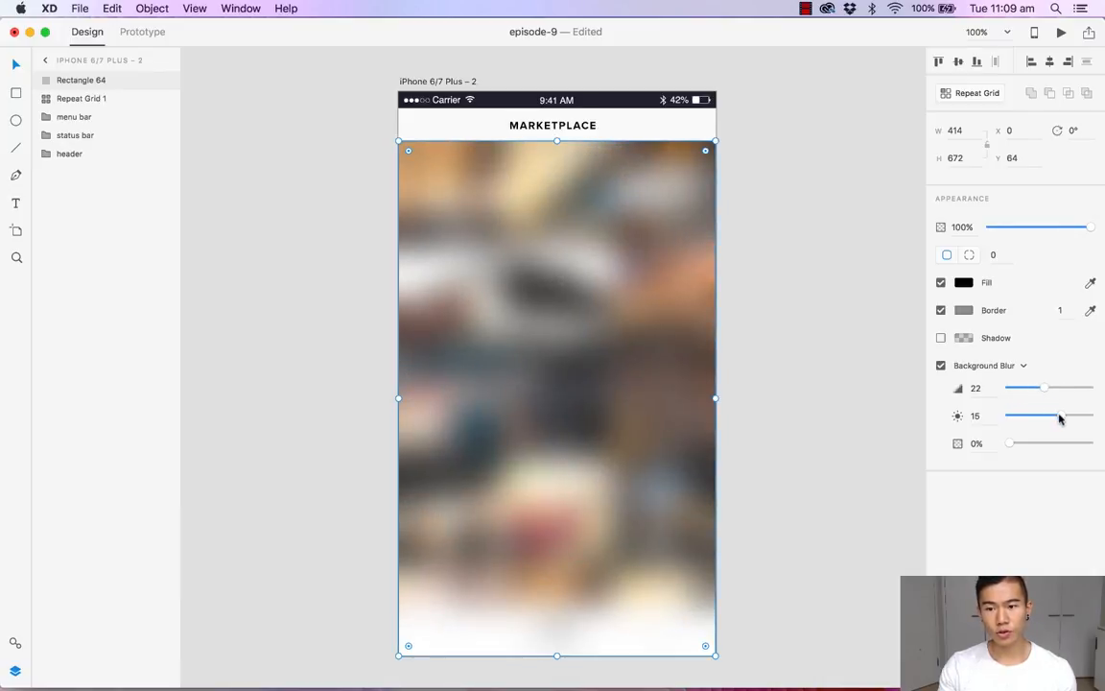
{"action": "left_click_drag", "start_coordinate": [1059, 415], "coordinate": [1009, 414]}
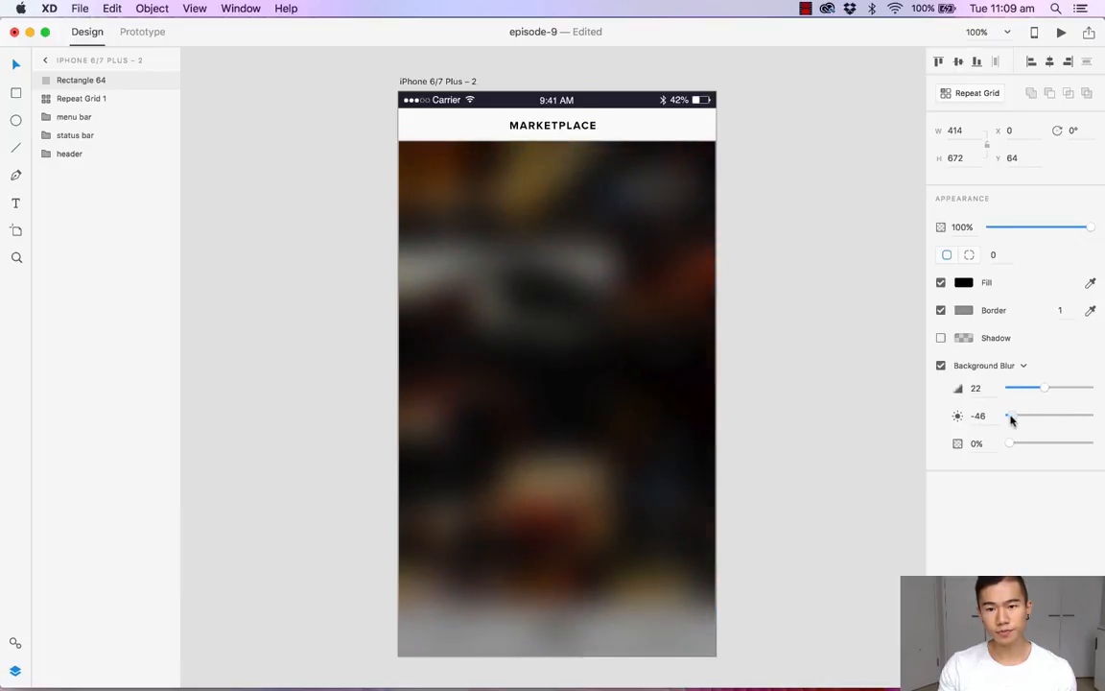
{"action": "left_click_drag", "start_coordinate": [1009, 415], "coordinate": [1056, 414]}
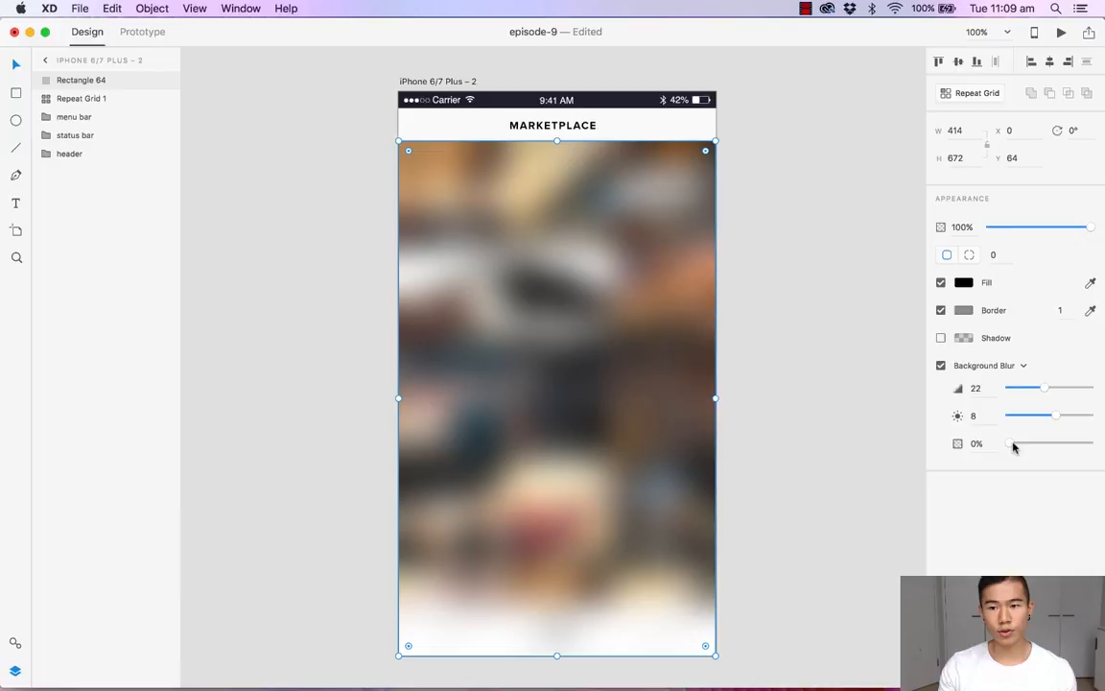
Step: Adjust the overlay's tint and settle the effect opacity at 15%
{"action": "left_click_drag", "start_coordinate": [1009, 443], "coordinate": [1028, 443]}
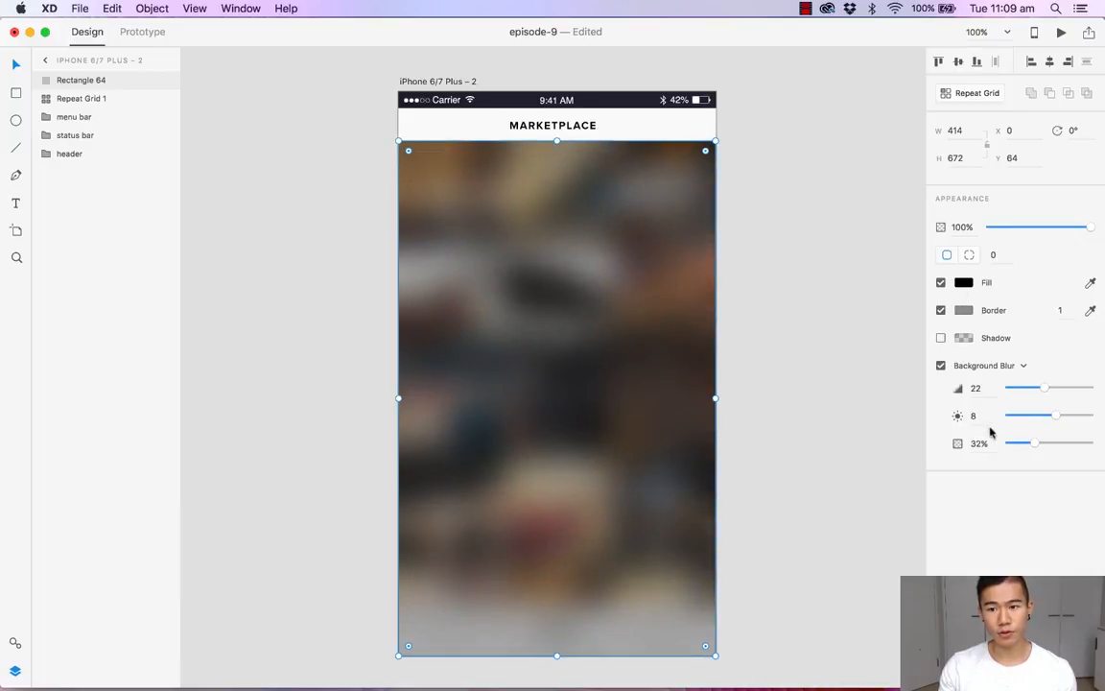
{"action": "left_click_drag", "start_coordinate": [1032, 443], "coordinate": [1051, 443]}
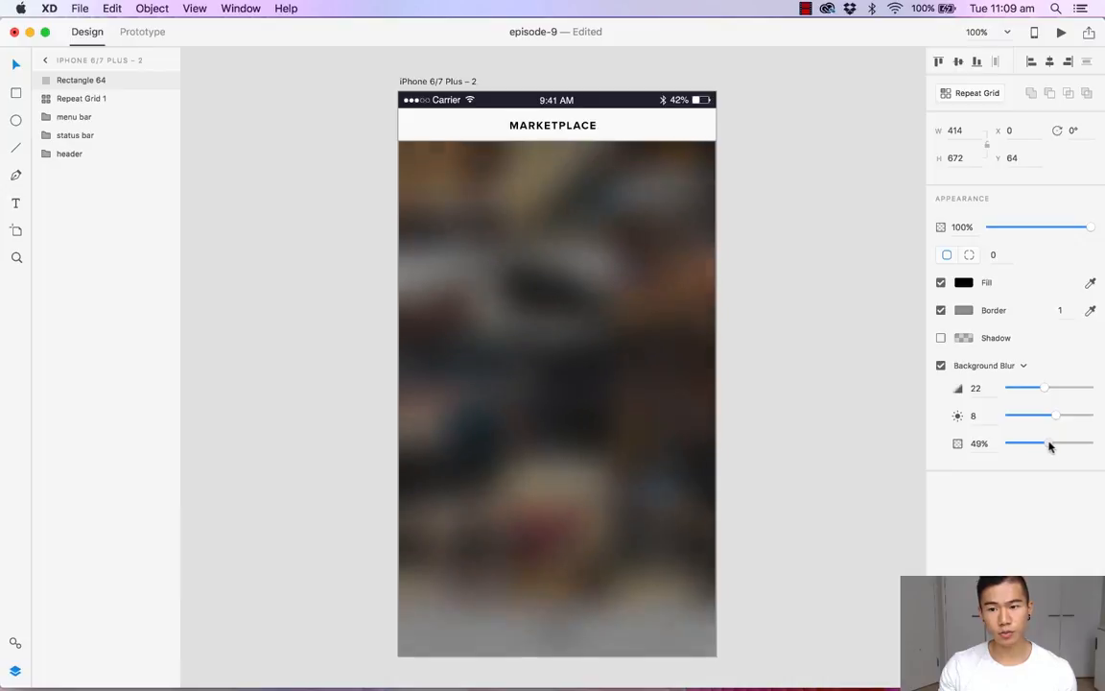
{"action": "left_click_drag", "start_coordinate": [1051, 443], "coordinate": [1091, 443]}
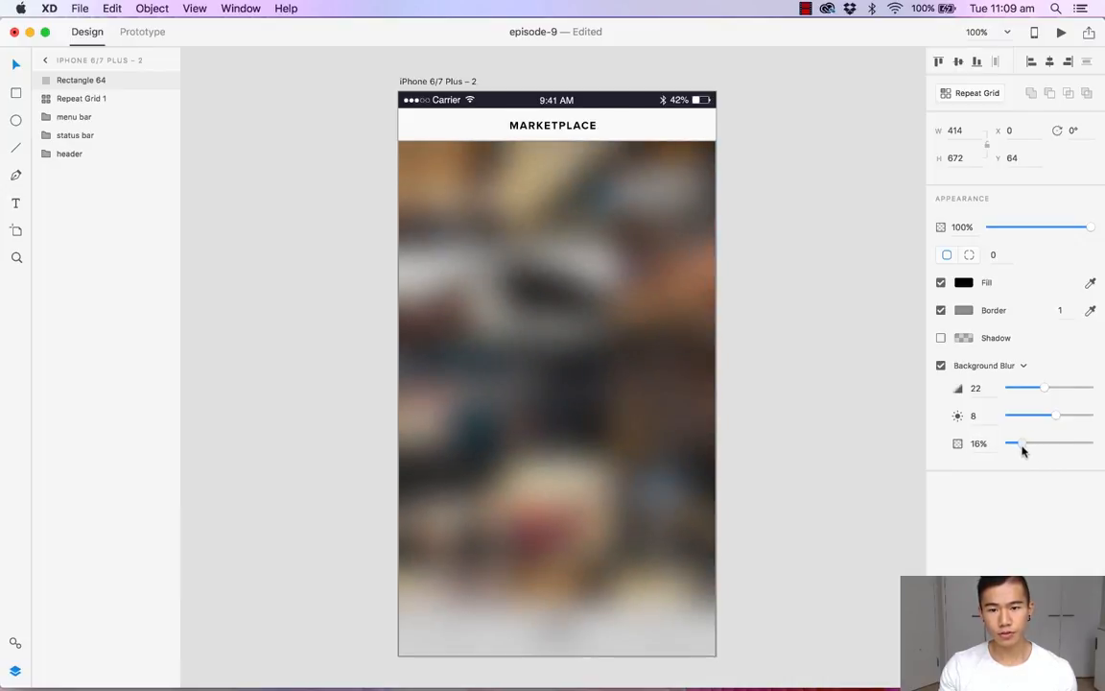
{"action": "left_click_drag", "start_coordinate": [1026, 443], "coordinate": [1007, 443]}
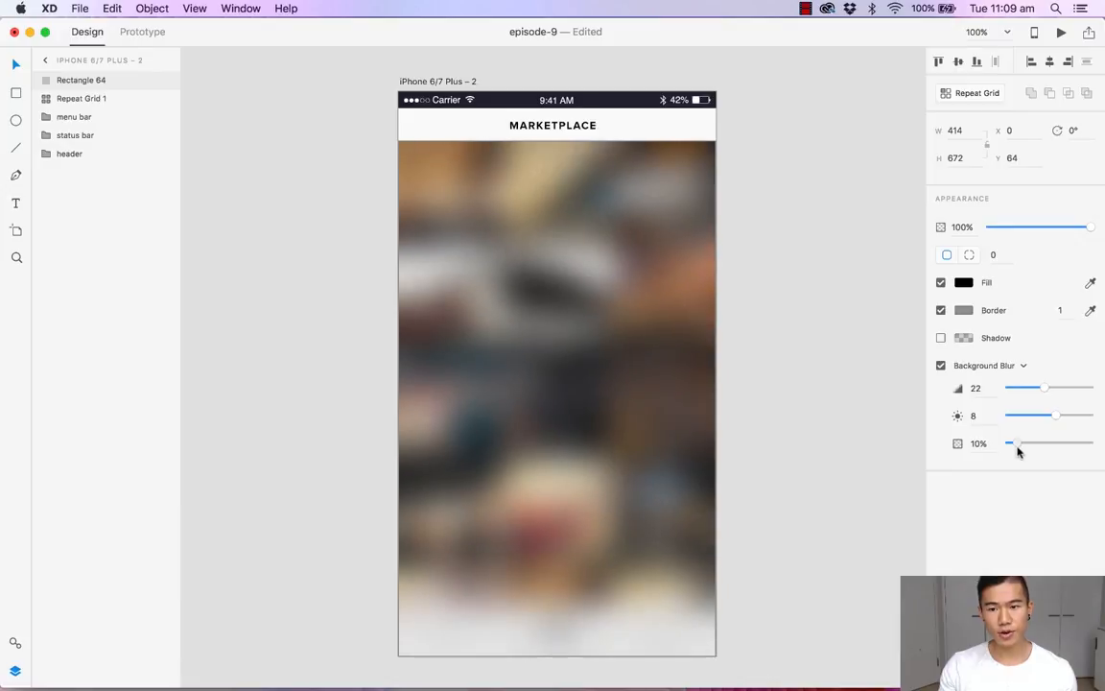
{"action": "left_click_drag", "start_coordinate": [1007, 441], "coordinate": [1021, 442]}
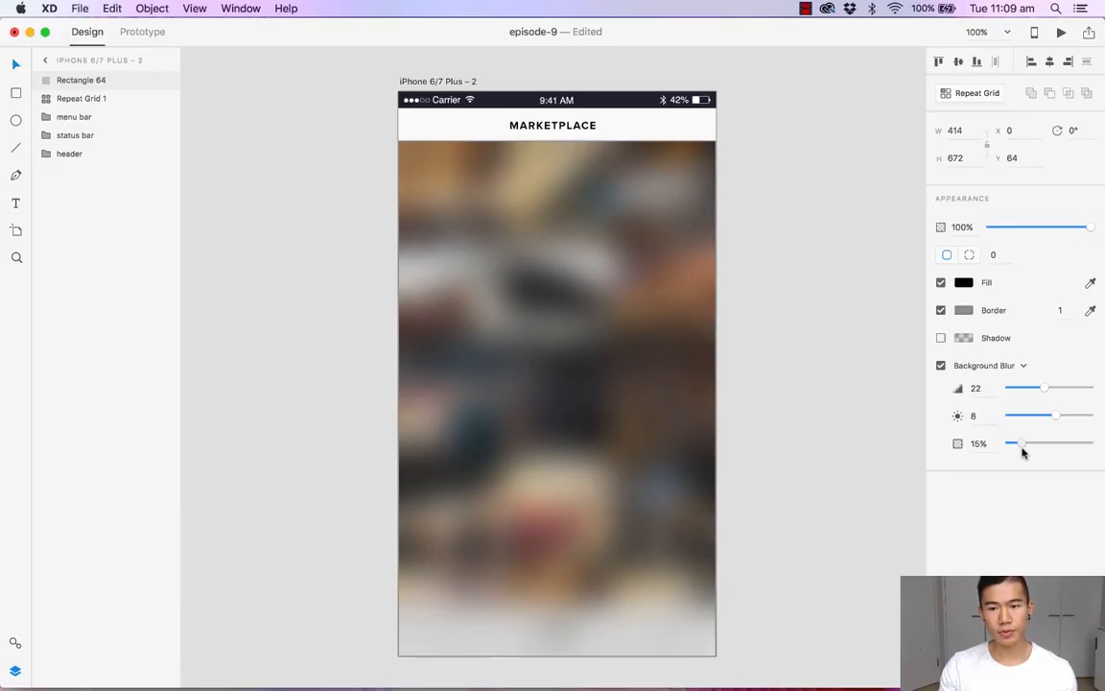
{"action": "left_click", "coordinate": [557, 384]}
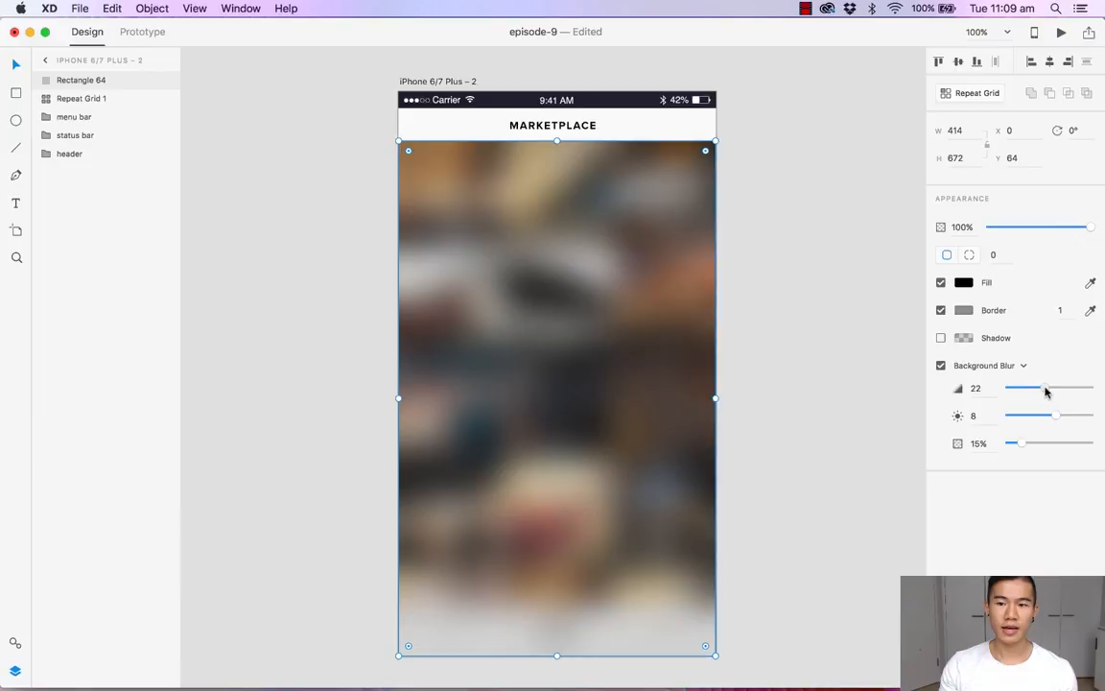
Step: Finalise the blur amount at 25 and darken brightness to 3
{"action": "left_click_drag", "start_coordinate": [1025, 388], "coordinate": [1052, 387]}
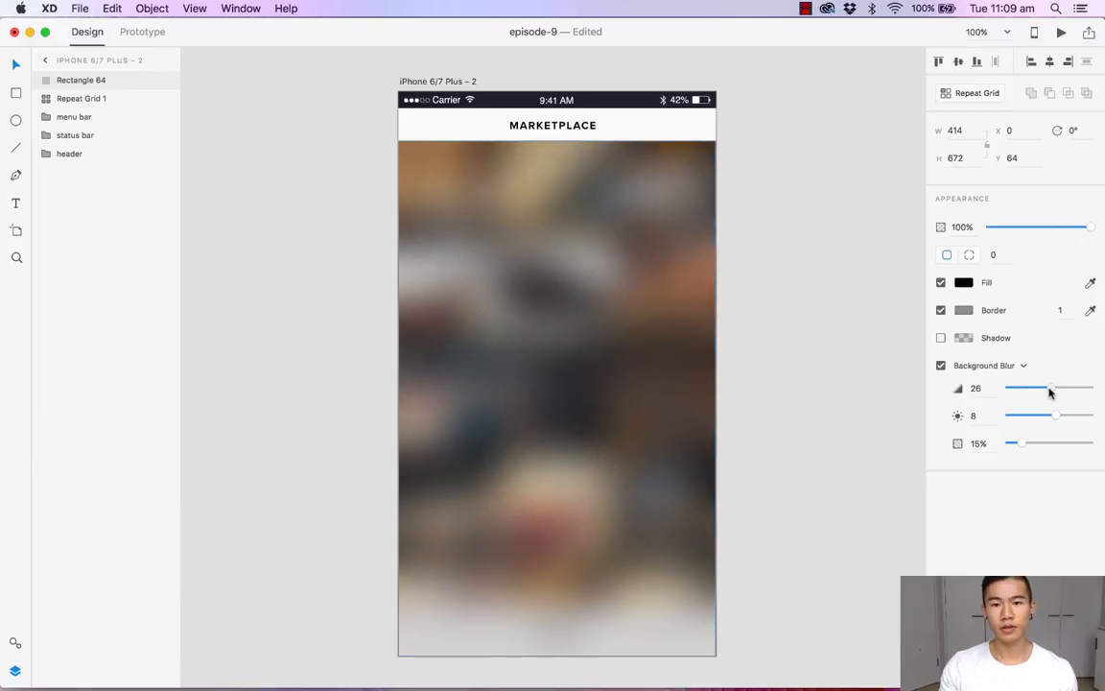
{"action": "left_click_drag", "start_coordinate": [1051, 388], "coordinate": [1047, 387]}
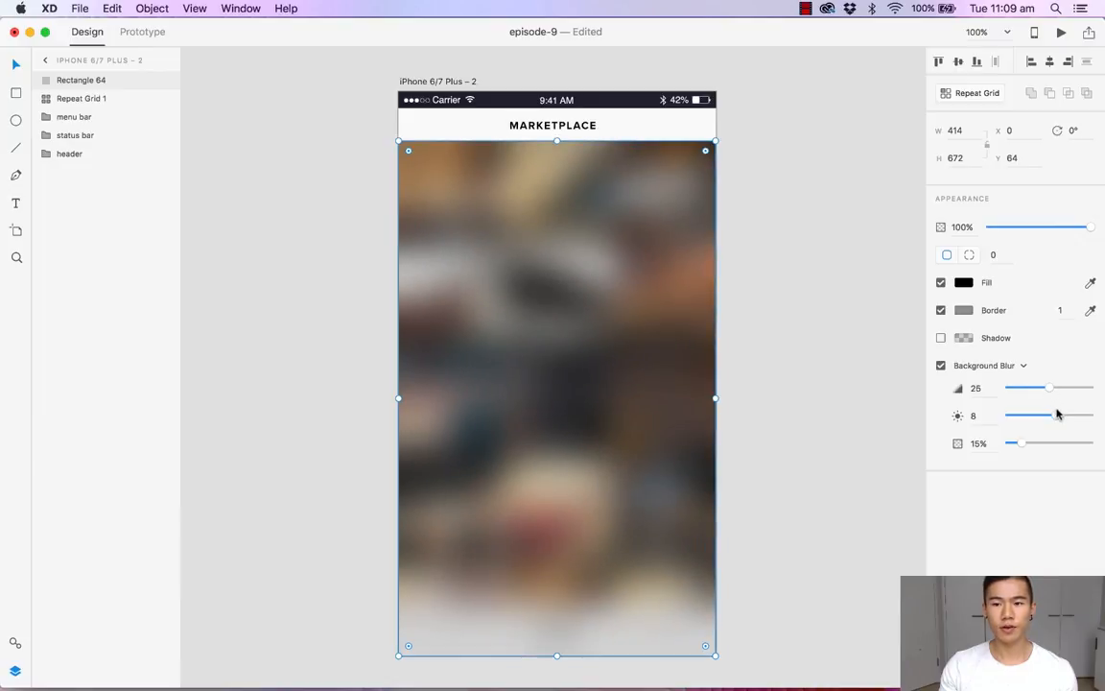
{"action": "left_click_drag", "start_coordinate": [1047, 414], "coordinate": [1051, 415]}
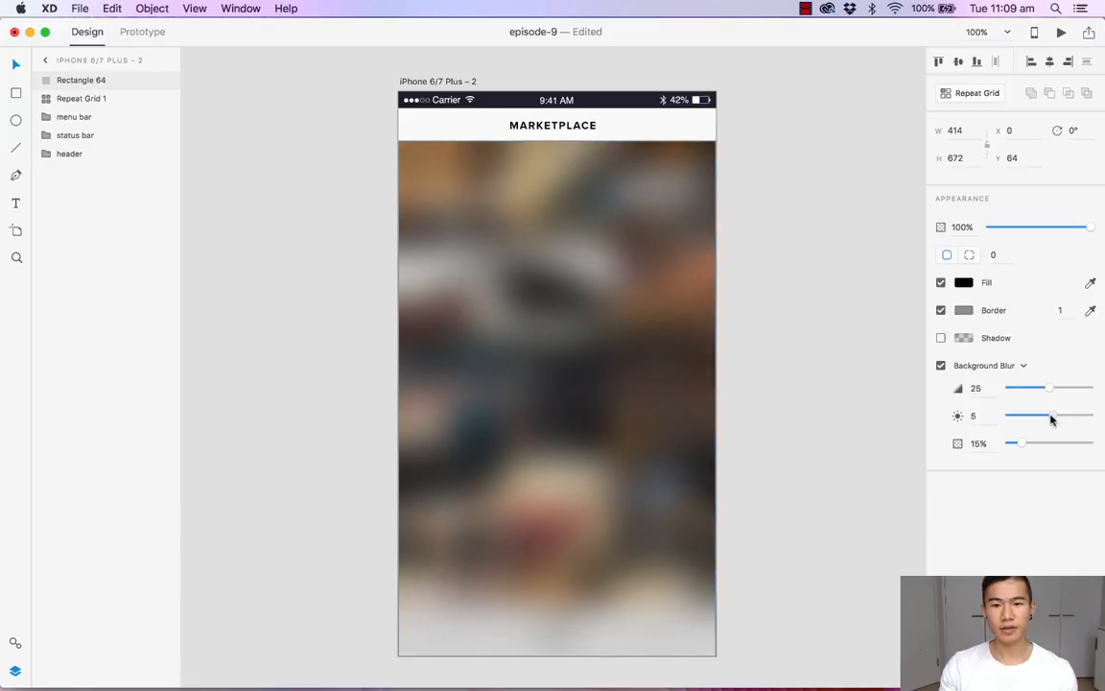
{"action": "left_click_drag", "start_coordinate": [1051, 414], "coordinate": [1033, 415]}
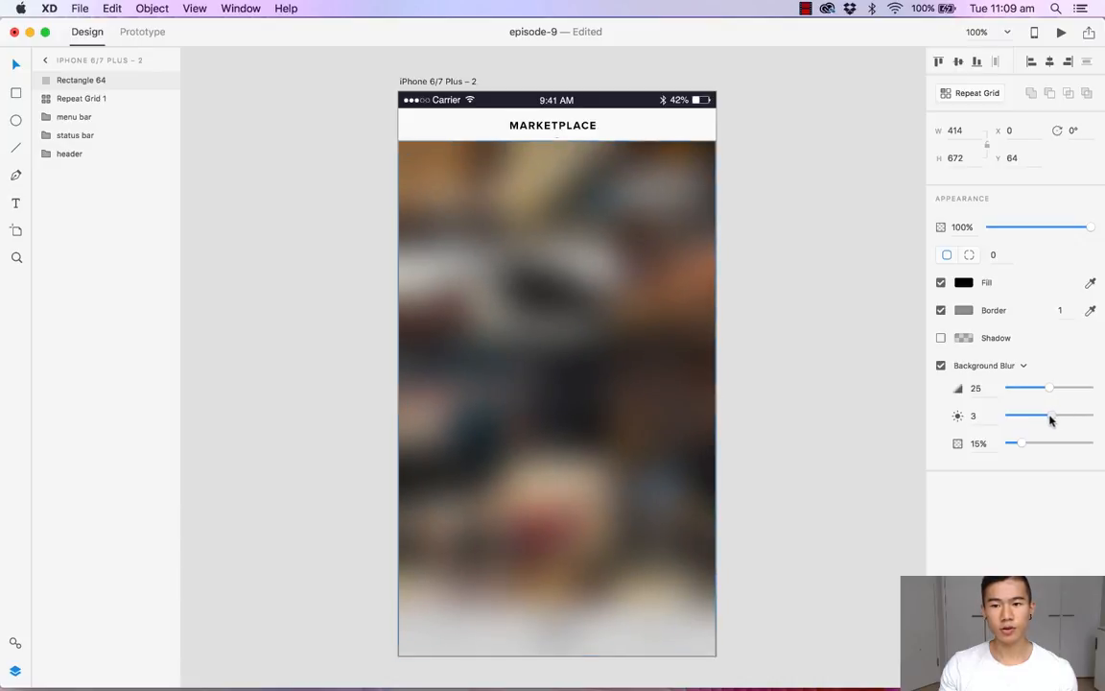
{"action": "left_click", "coordinate": [556, 383]}
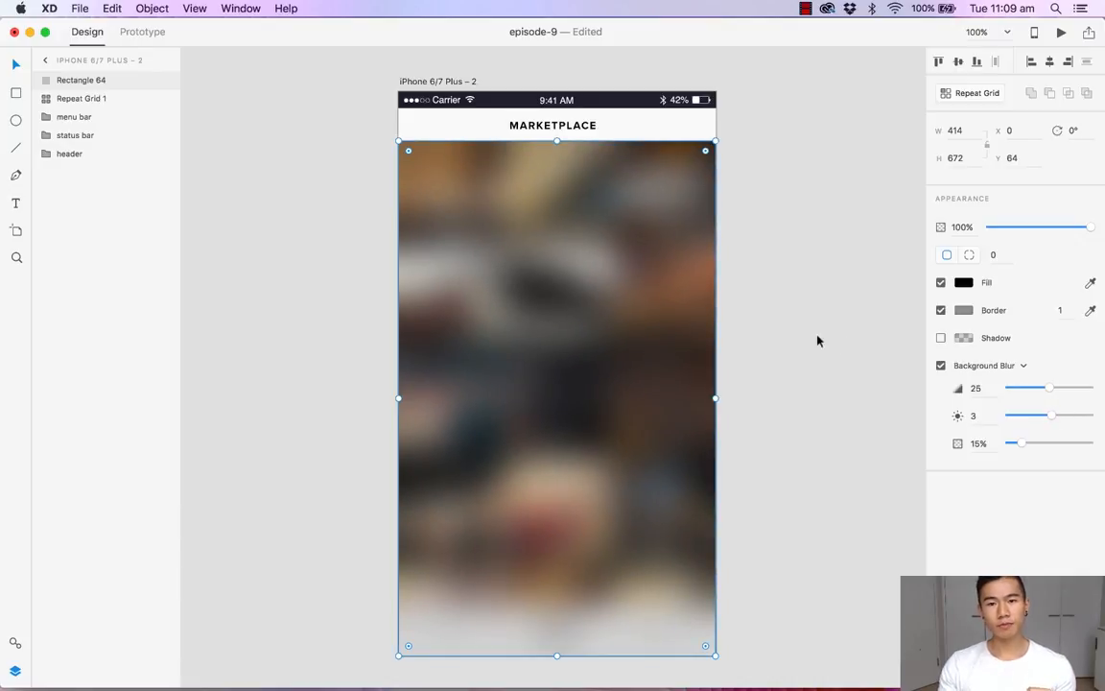
{"action": "mouse_move", "coordinate": [466, 204]}
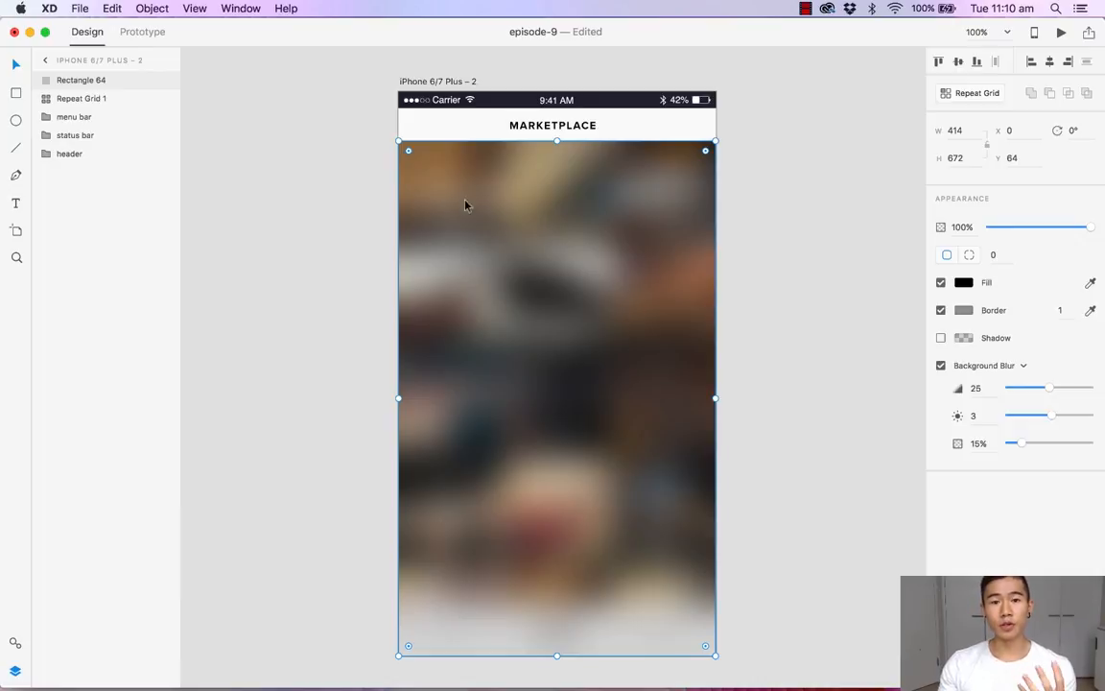
{"action": "mouse_move", "coordinate": [506, 215]}
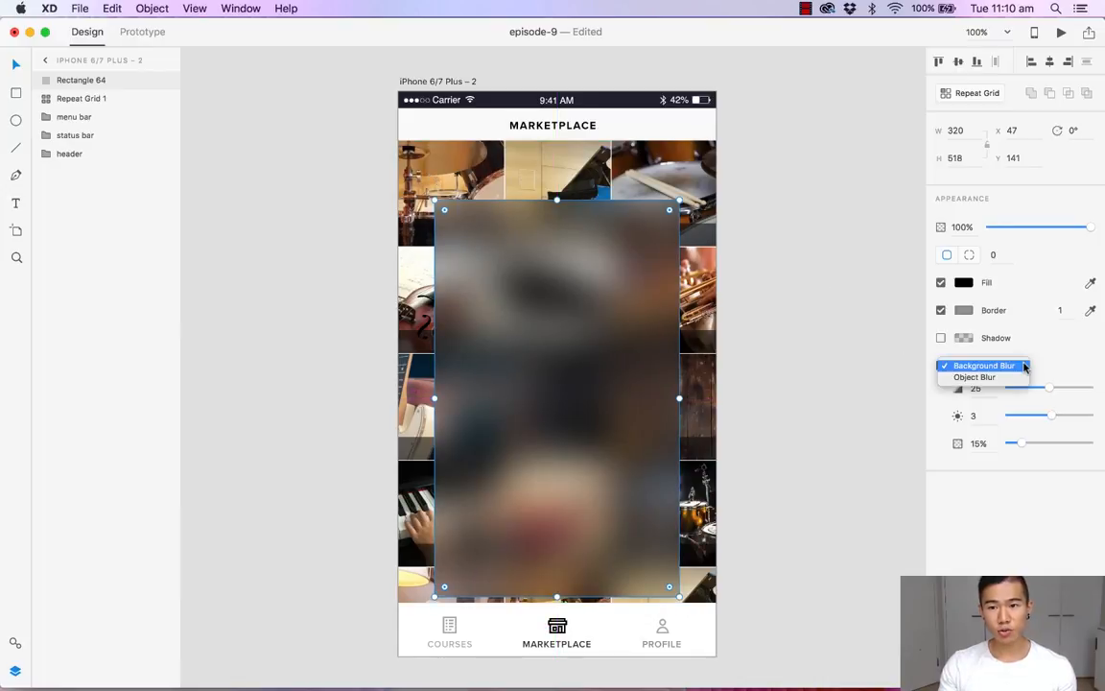
{"action": "mouse_move", "coordinate": [975, 376]}
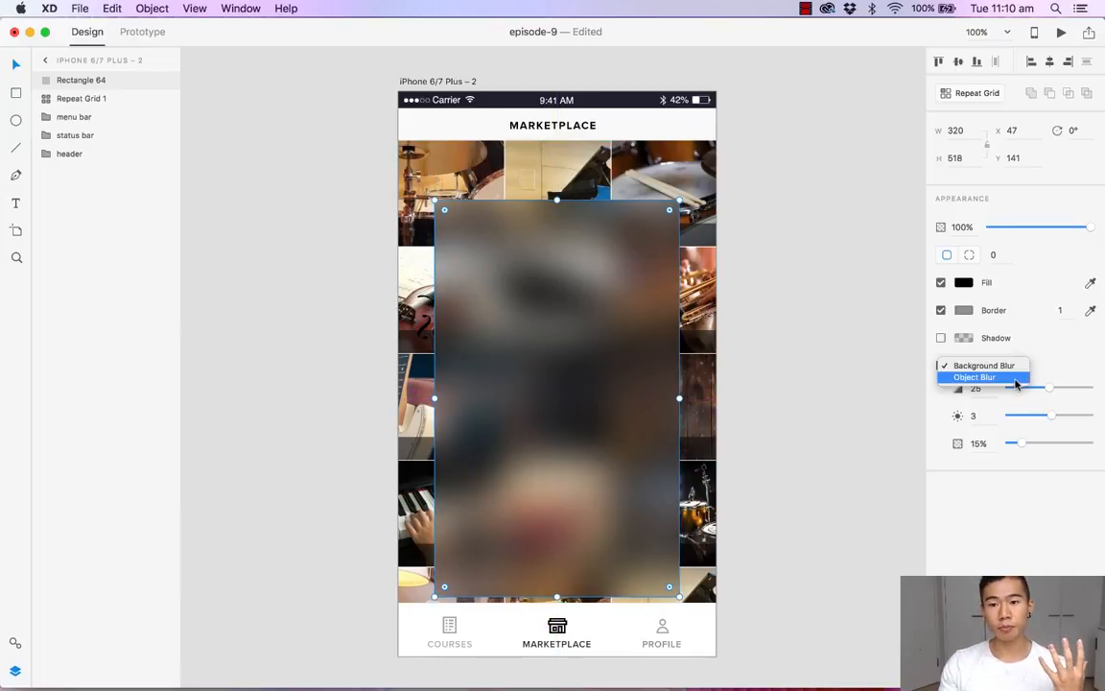
{"action": "left_click", "coordinate": [974, 376]}
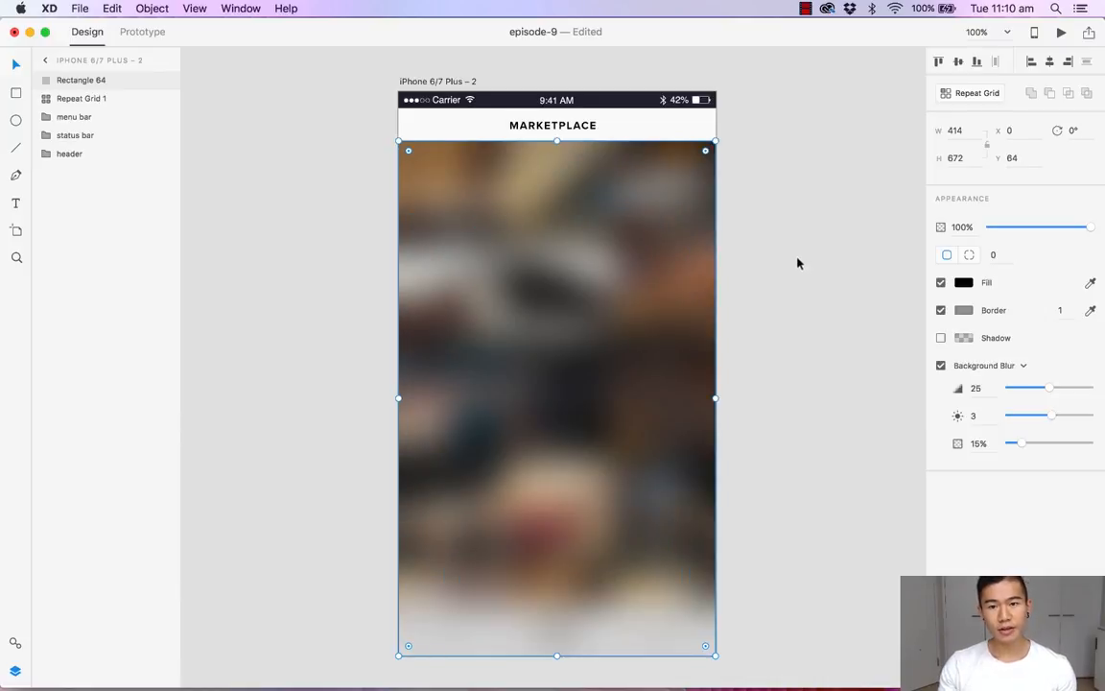
{"action": "left_click", "coordinate": [796, 262]}
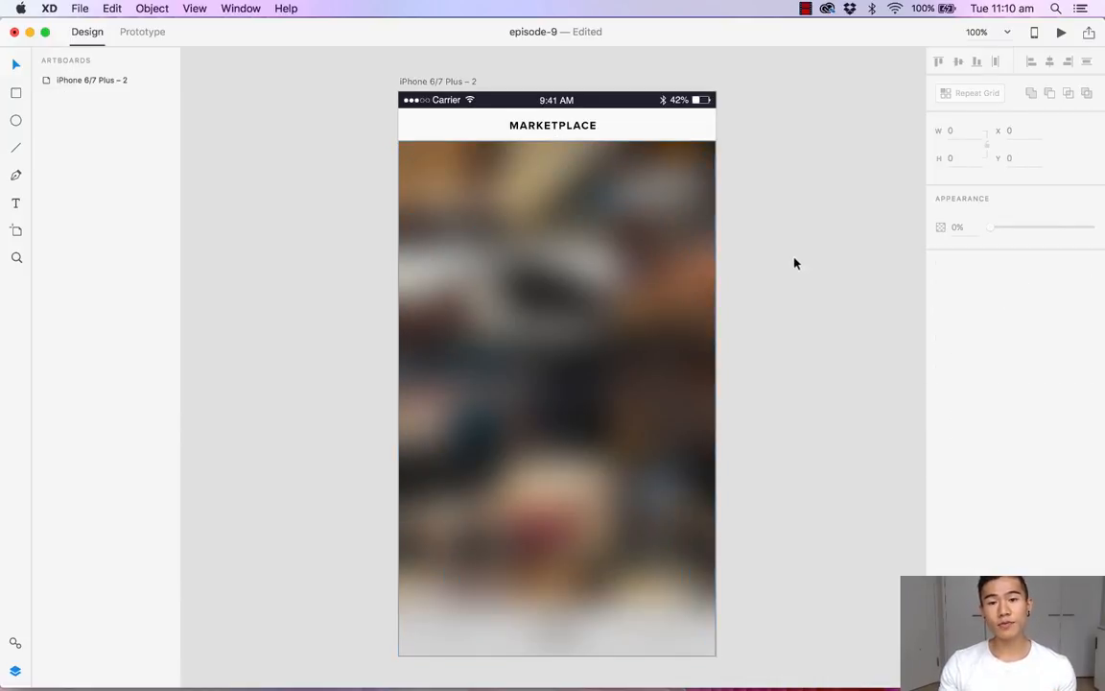
Step: Add the piano photo card with title 'Second Hand Guitar' and green 'BUY — $58' button
{"action": "left_click", "coordinate": [557, 393]}
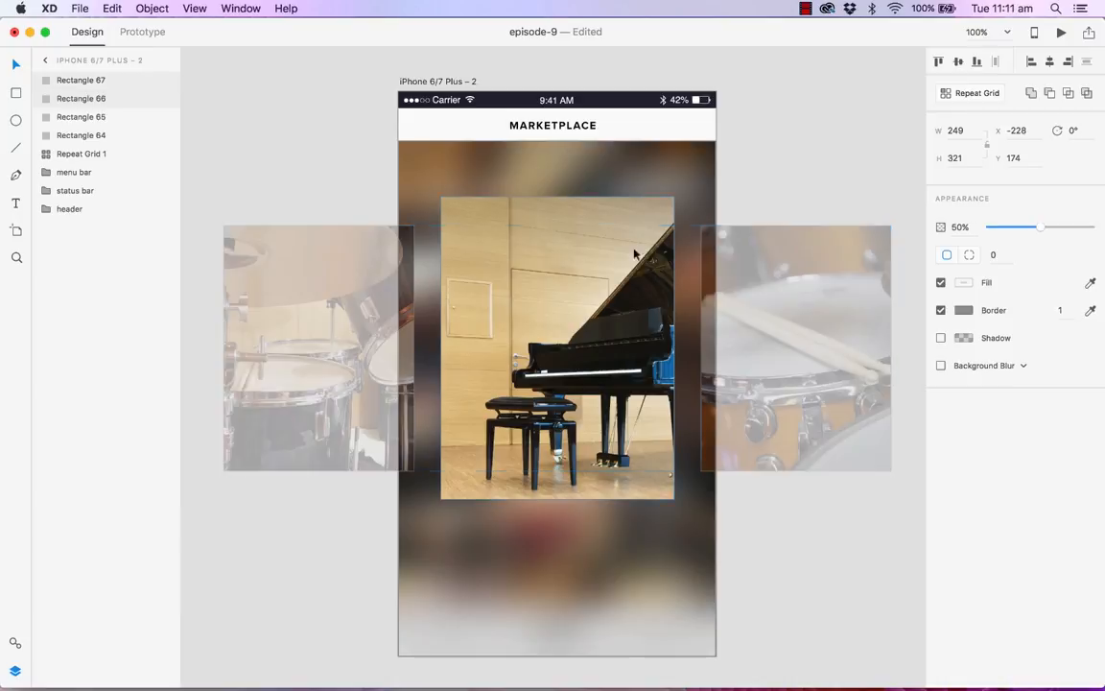
{"action": "left_click", "coordinate": [748, 401]}
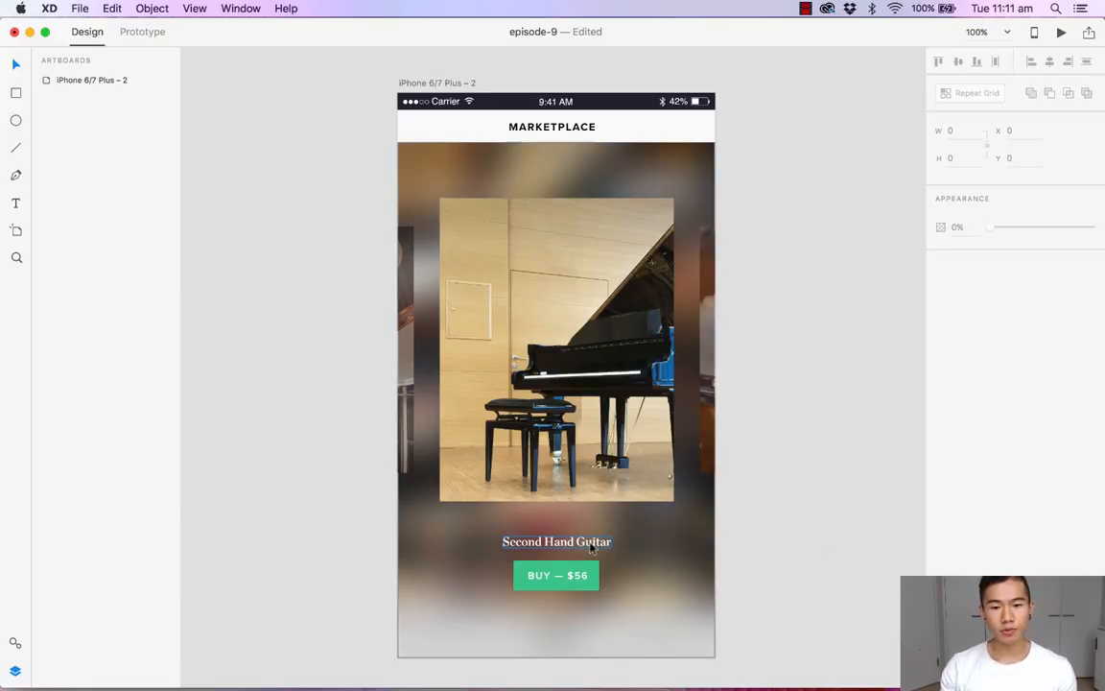
{"action": "mouse_move", "coordinate": [641, 595]}
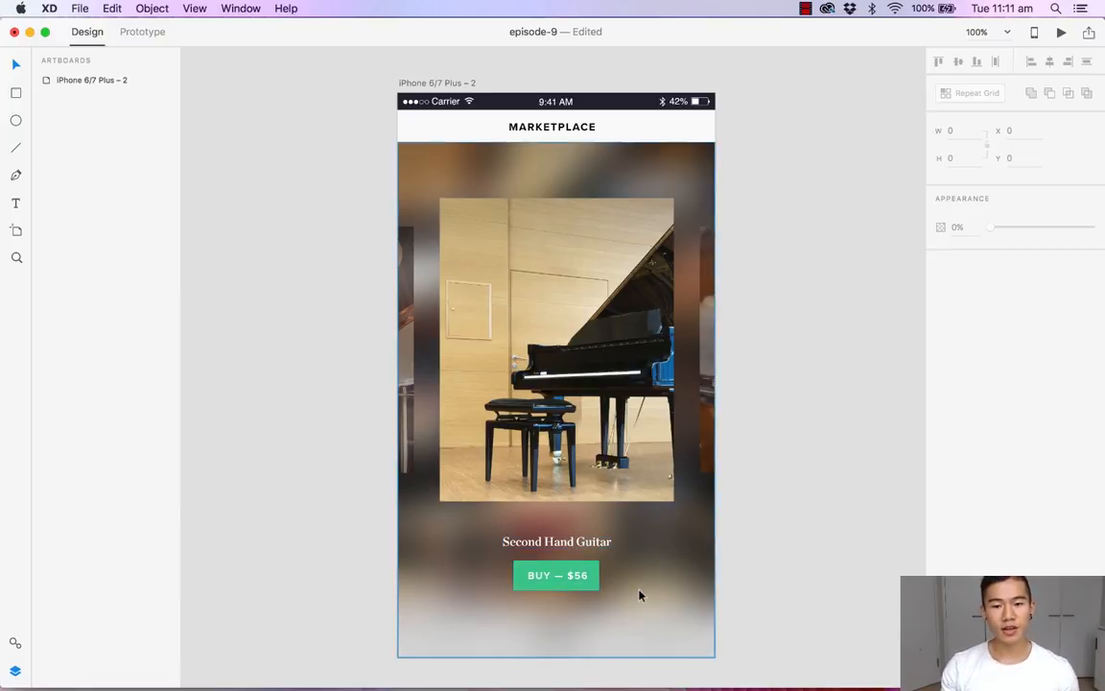
{"action": "mouse_move", "coordinate": [765, 583]}
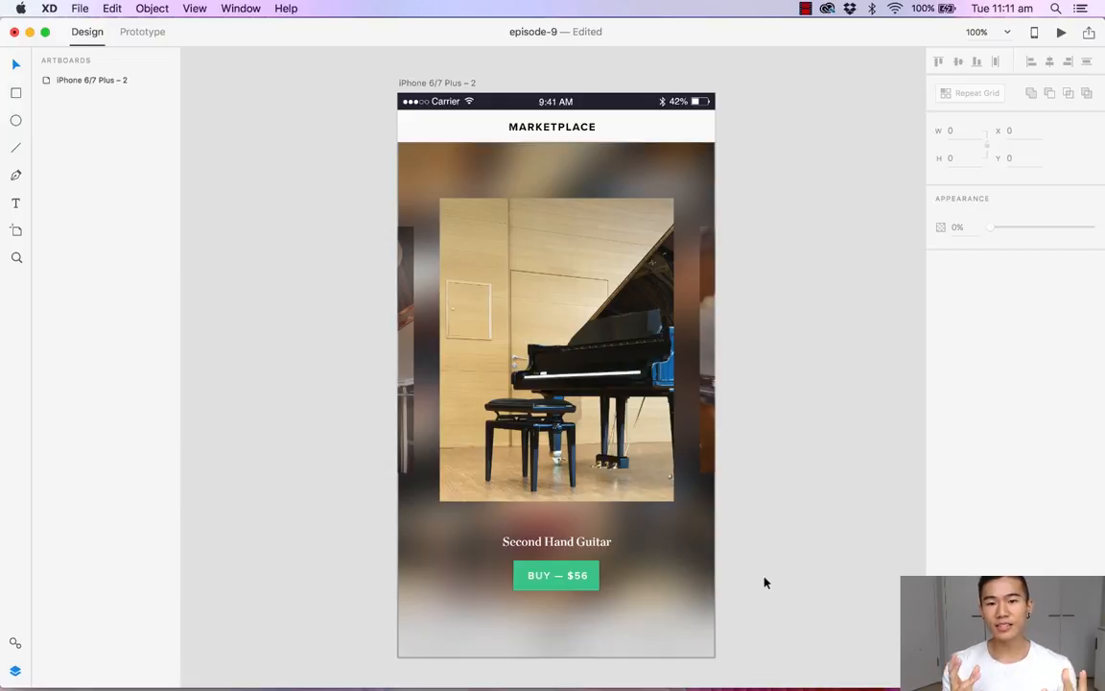